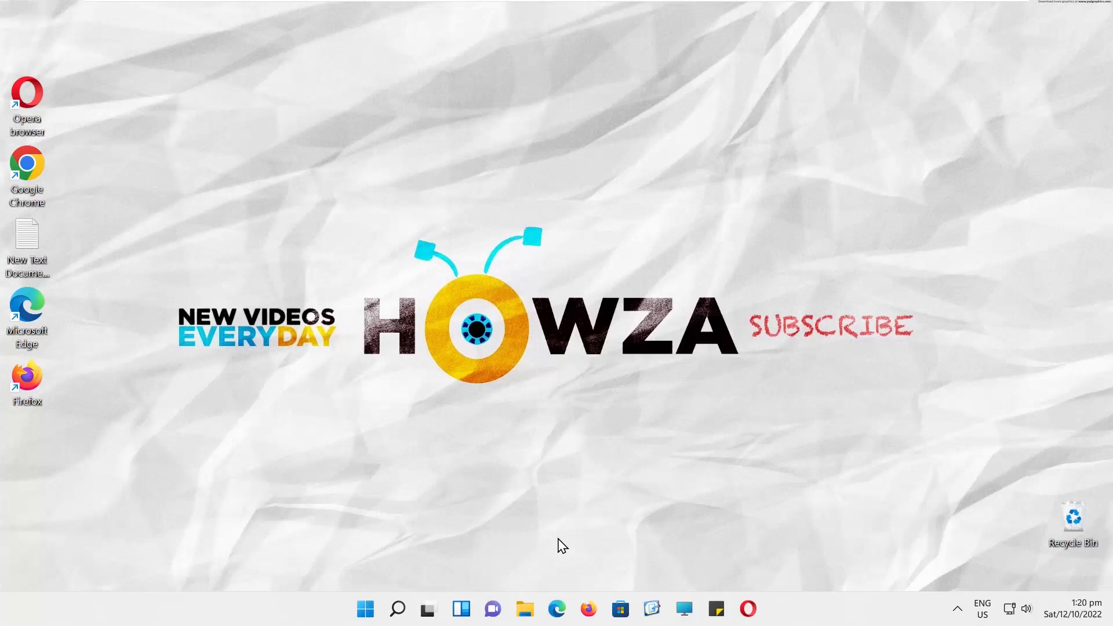
# Launch Microsoft Edge from the taskbar and open Settings from the '...' menu
pyautogui.click(556, 608)
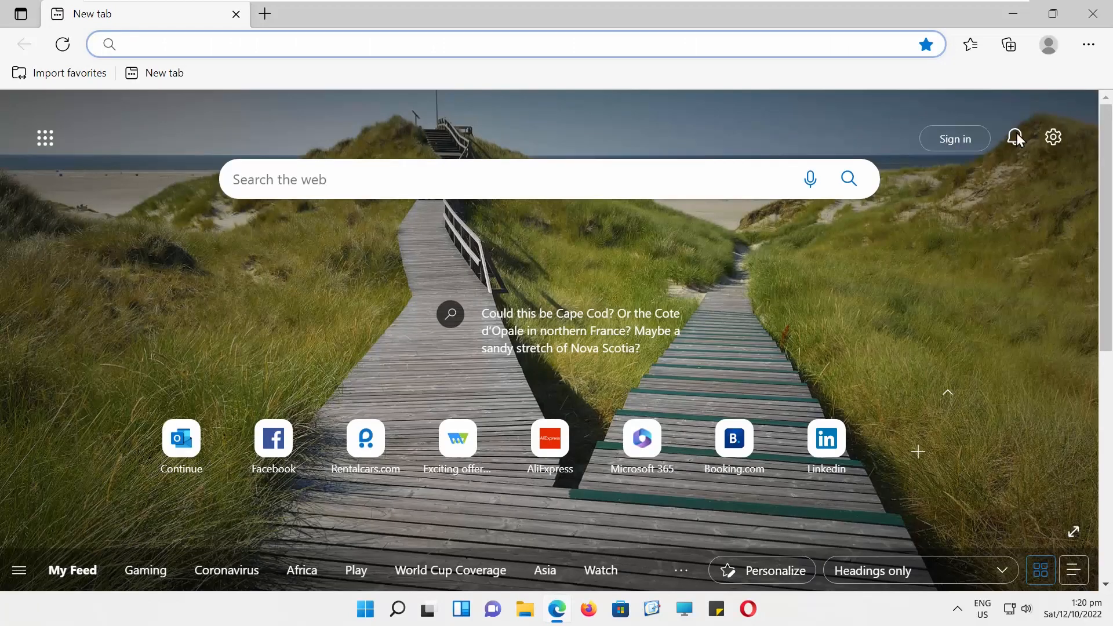
pyautogui.click(1088, 44)
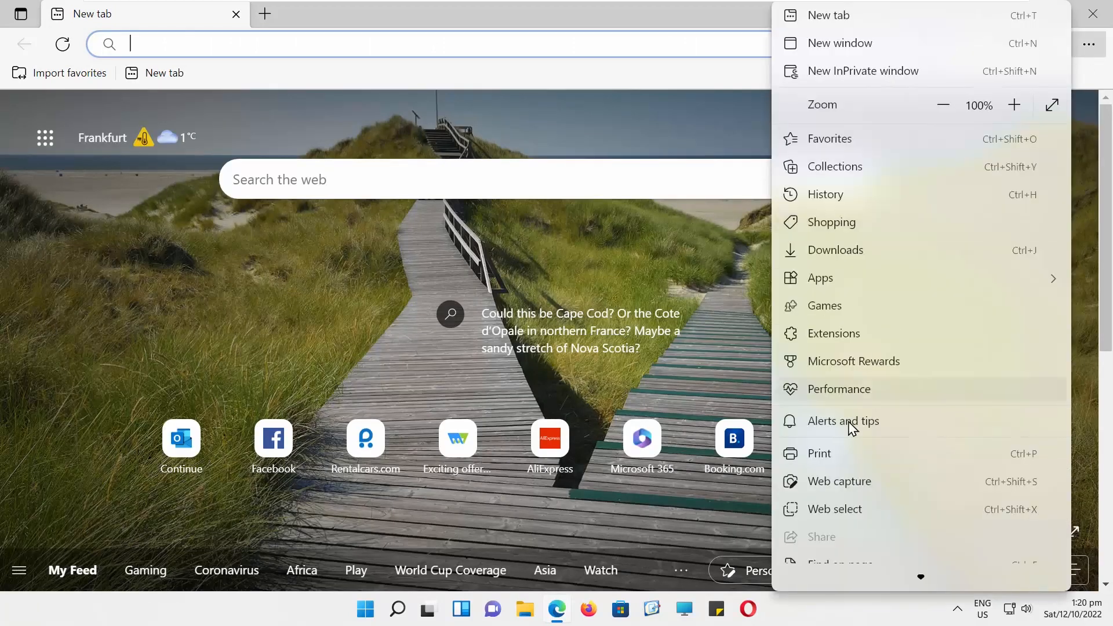
pyautogui.scroll(-3)
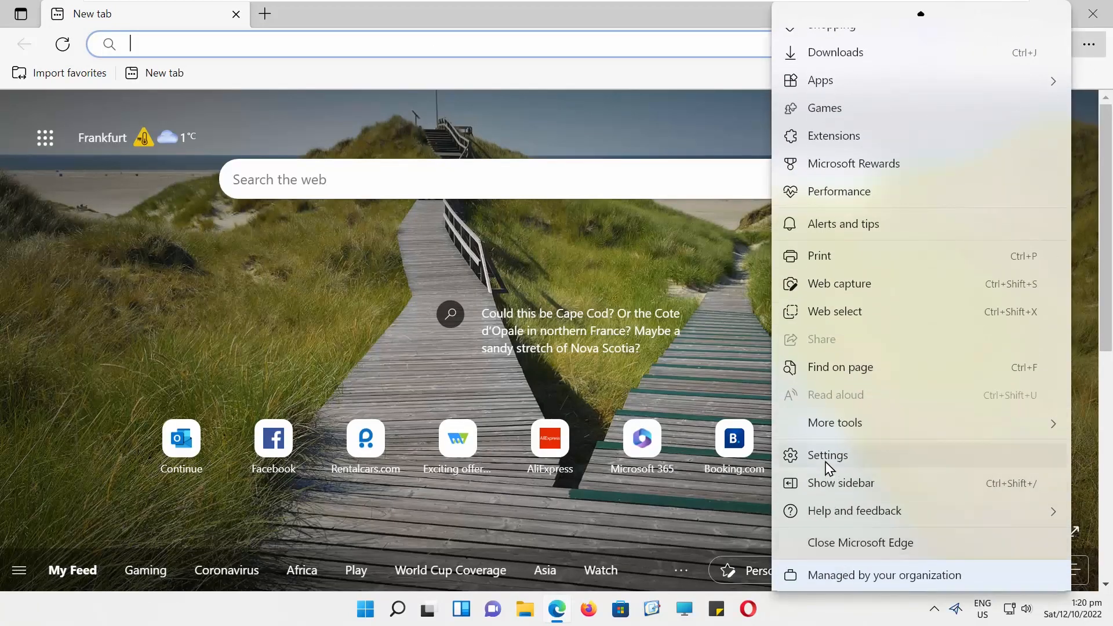
pyautogui.click(827, 455)
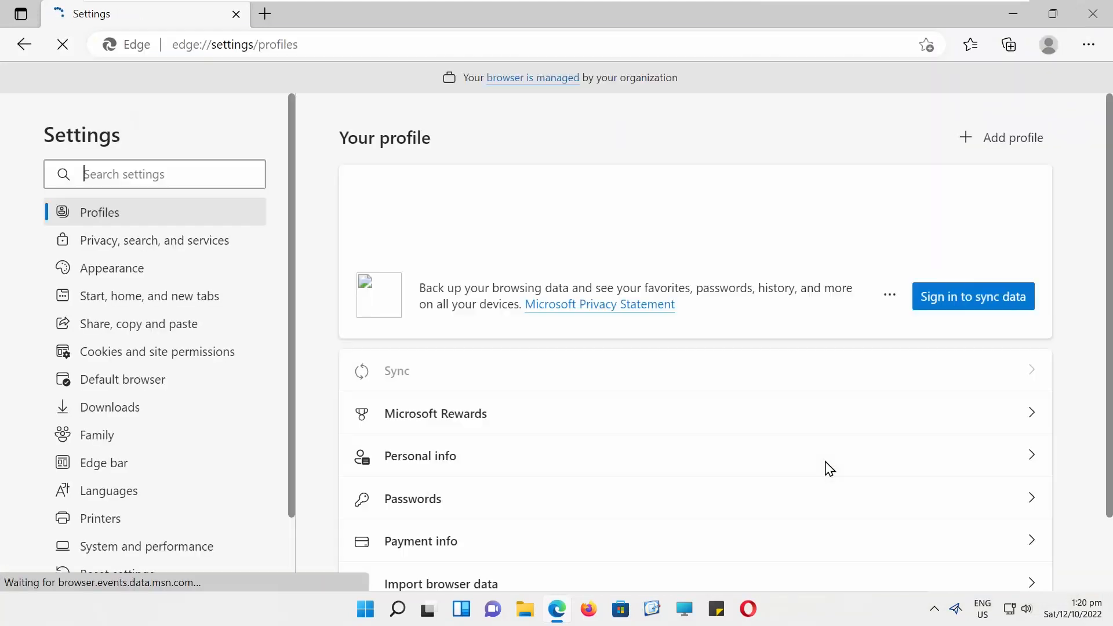
# Go to 'Privacy, search, and services' and scroll down to the Security section
pyautogui.click(153, 240)
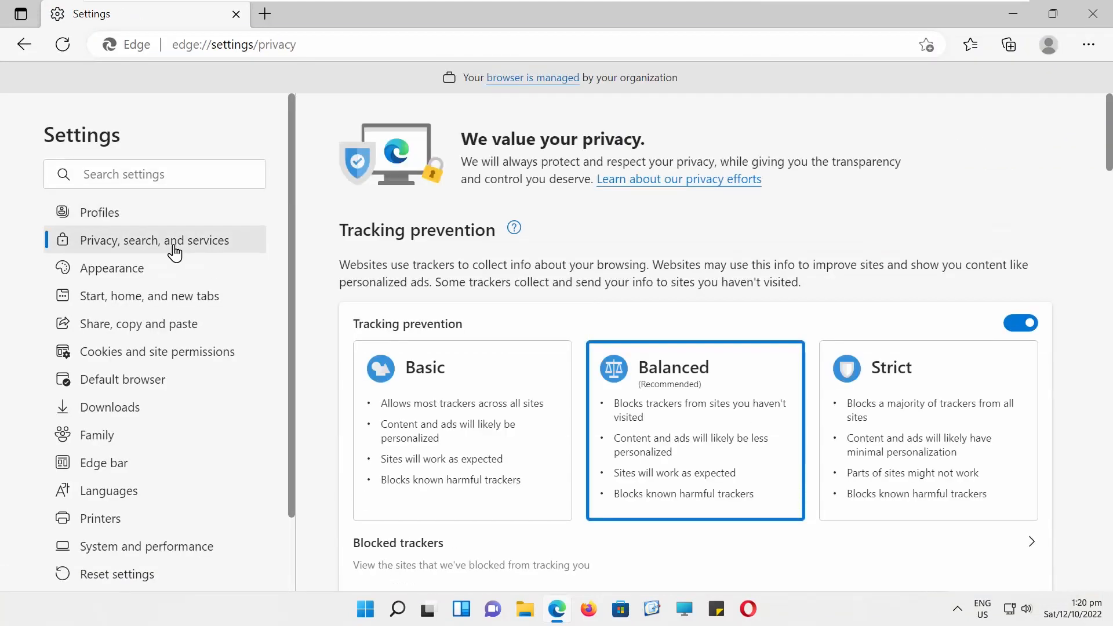
pyautogui.scroll(-3)
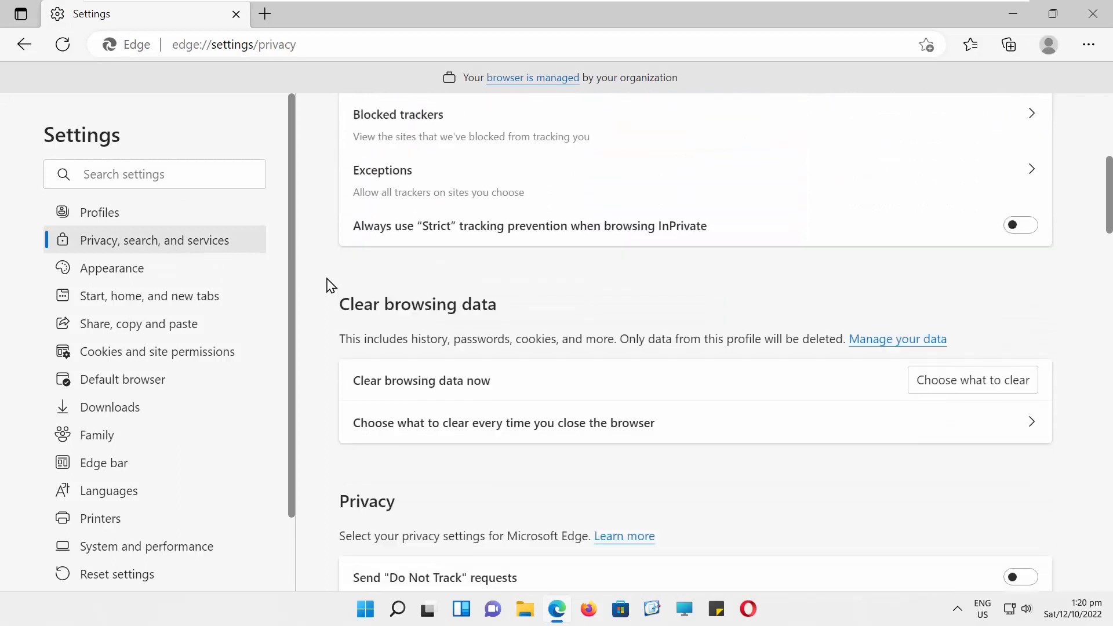
pyautogui.scroll(-3)
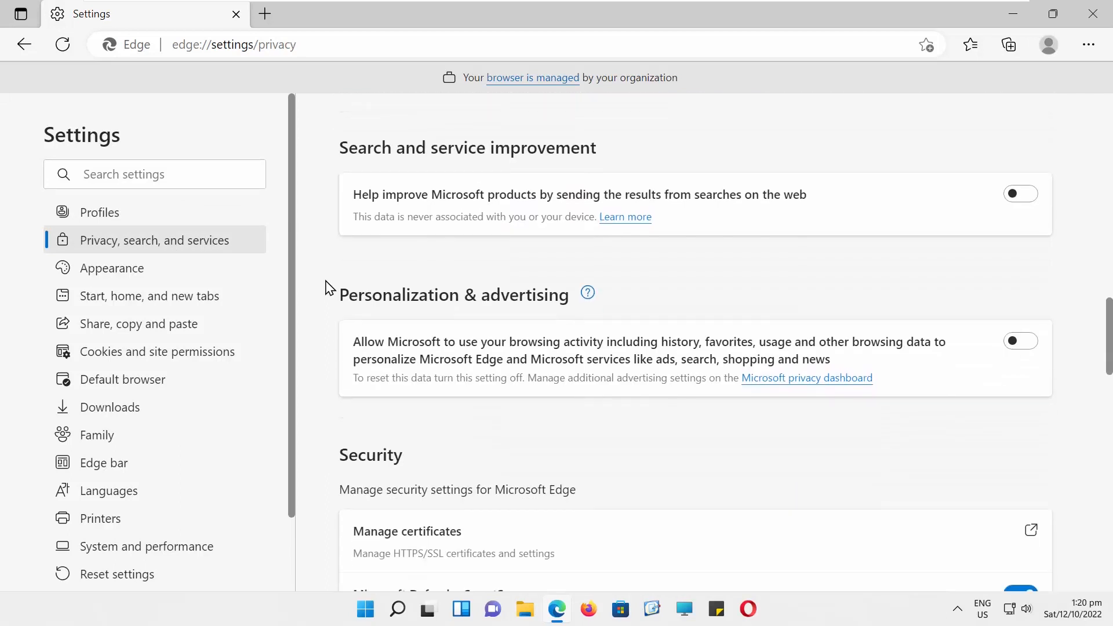
pyautogui.scroll(-3)
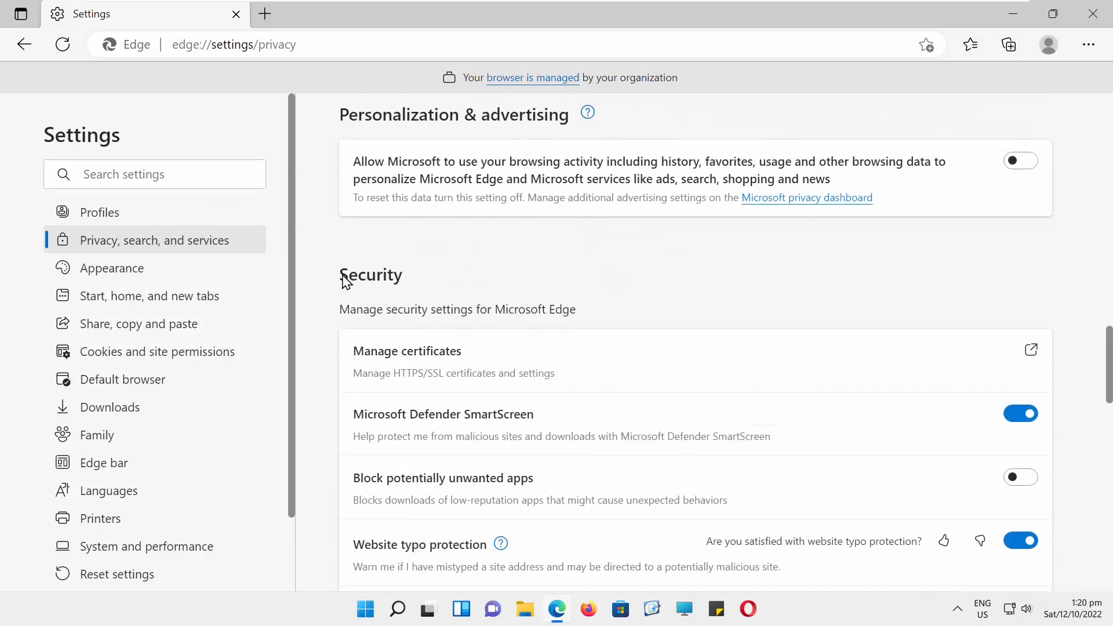
pyautogui.scroll(-3)
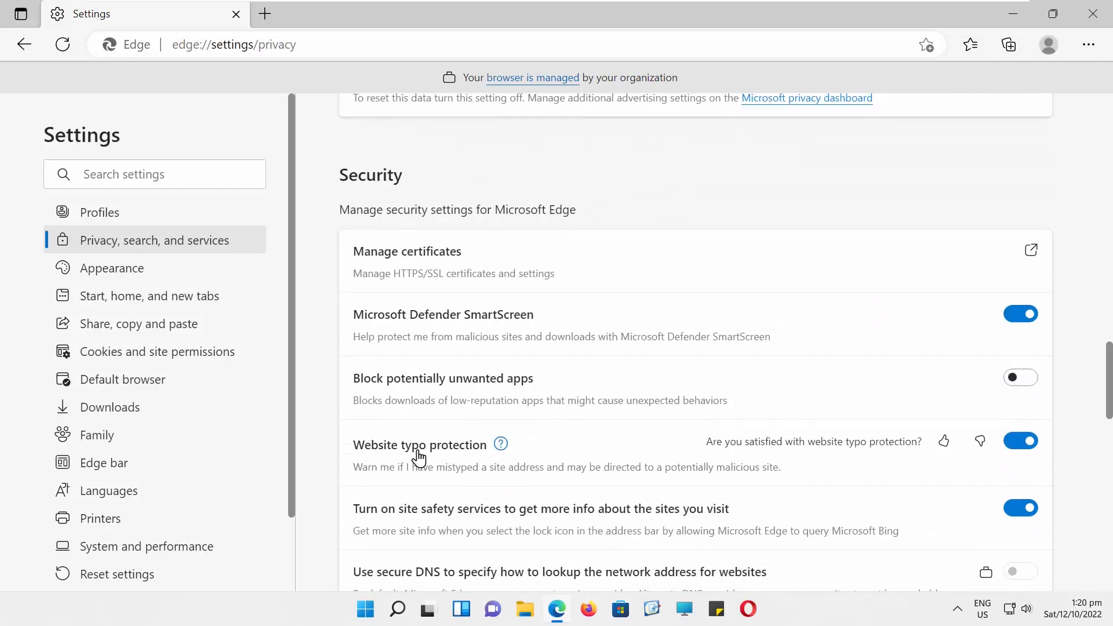
# Flip the Website typo protection toggle off, then back on so it shows enabled
pyautogui.click(1021, 441)
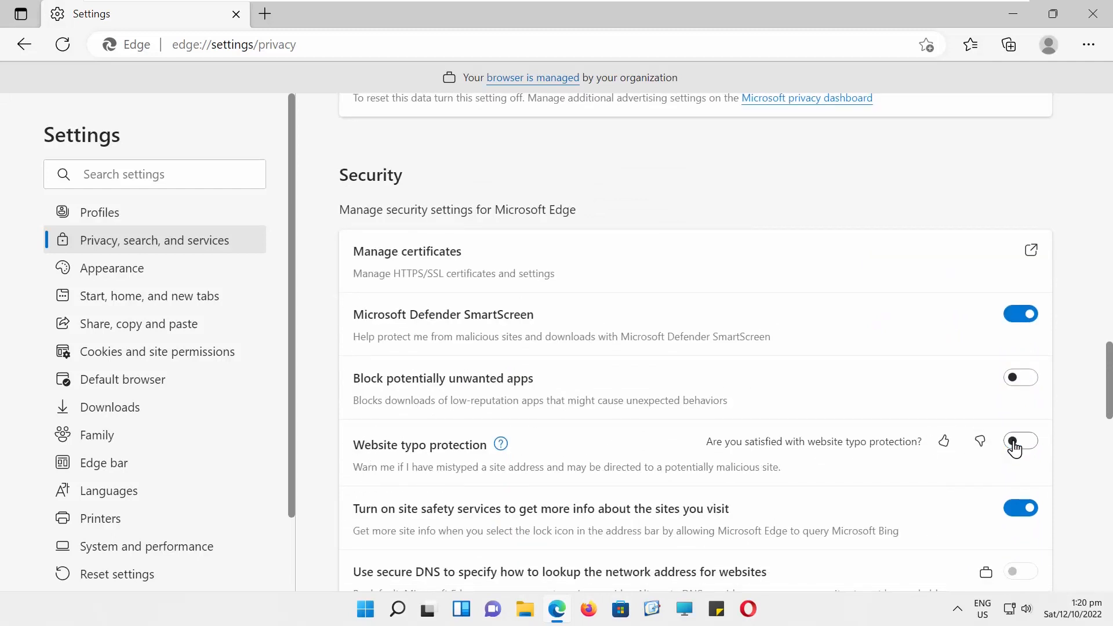
pyautogui.click(1020, 440)
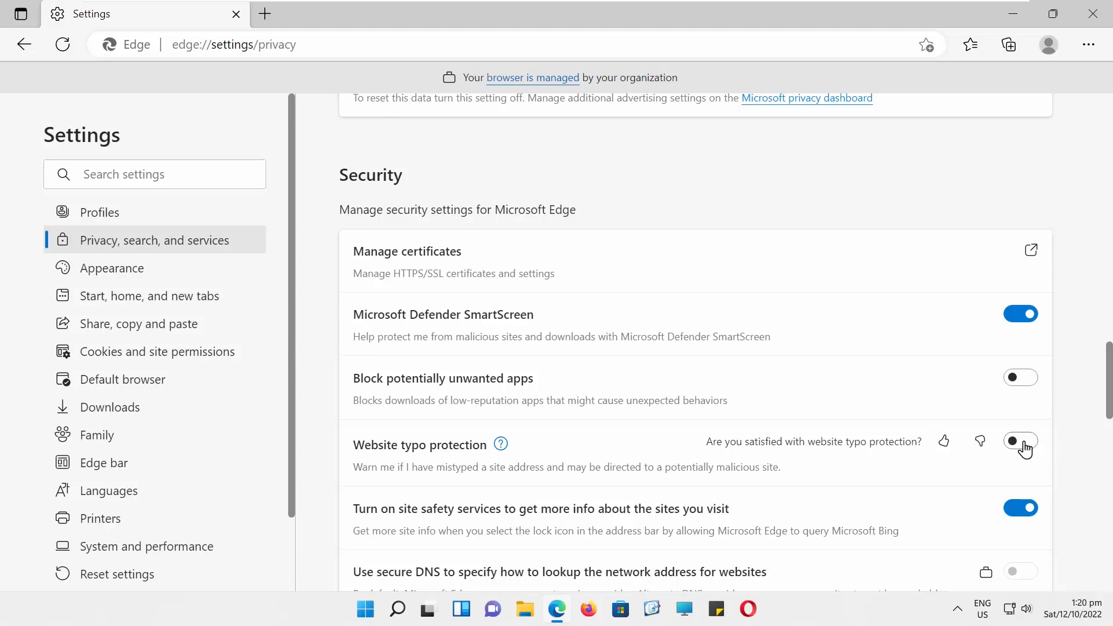
pyautogui.click(1020, 440)
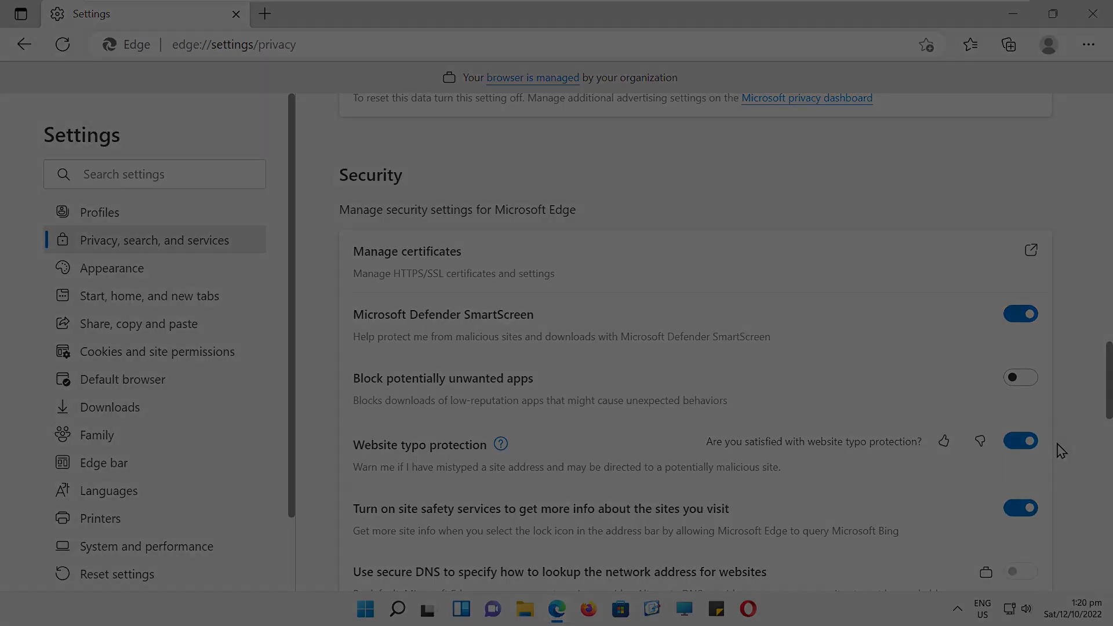